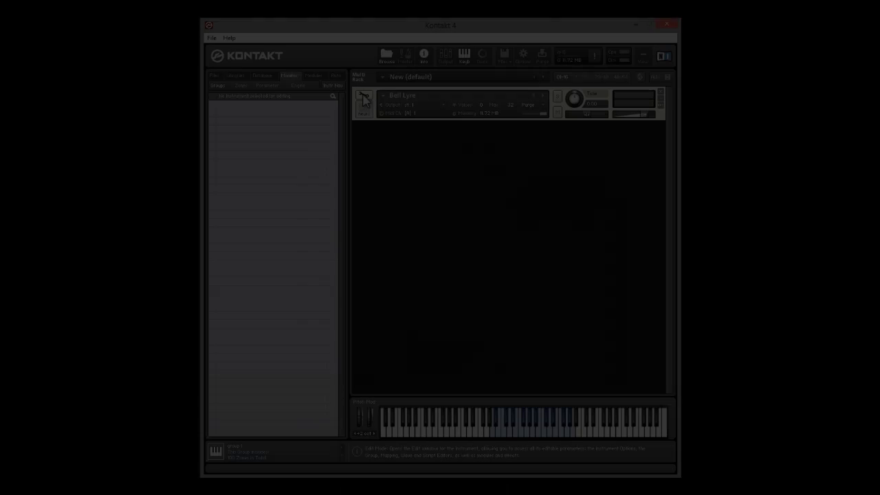
Step: Enter the instrument's edit mode to show group 1's mapped sample zones
left_click(363, 102)
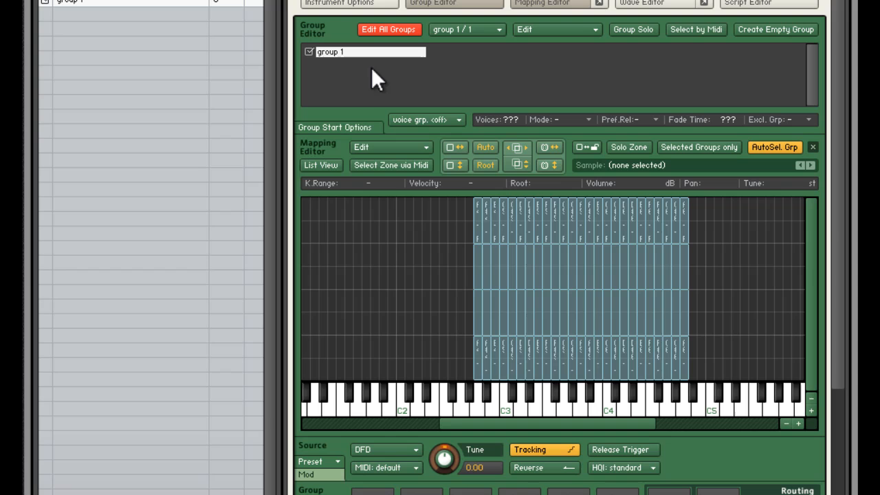
Step: Duplicate the sample group twice and rename the three copies rr1, rr2 and rr3
right_click(374, 75)
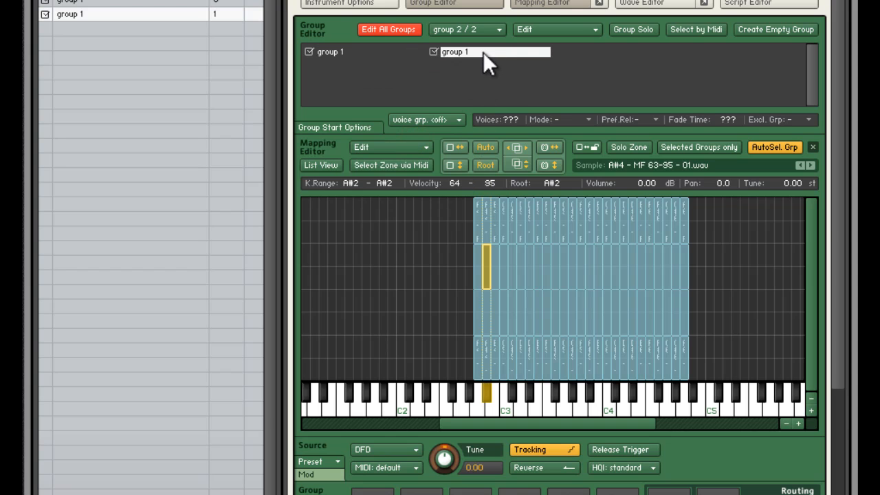
right_click(495, 52)
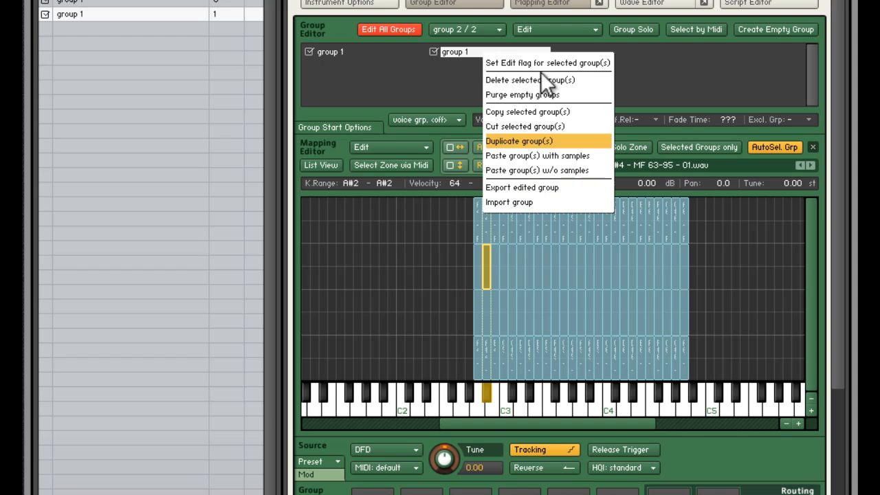
left_click(519, 140)
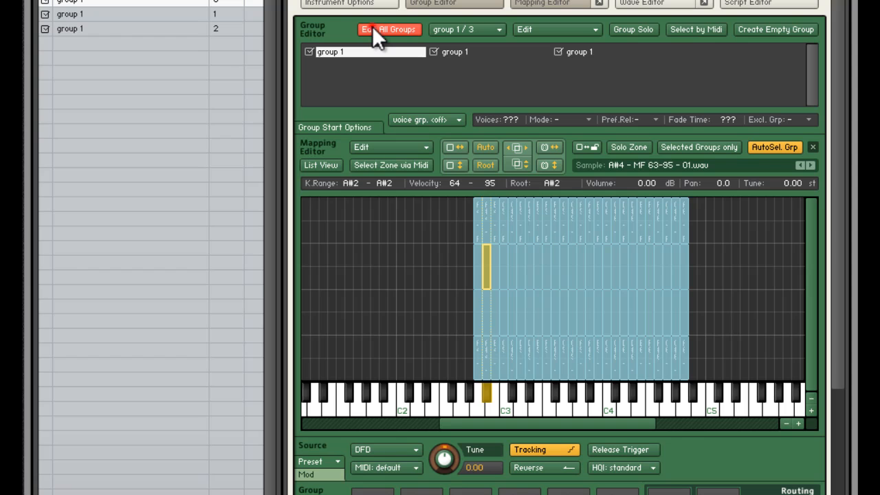
left_click(390, 29)
type("rr1")
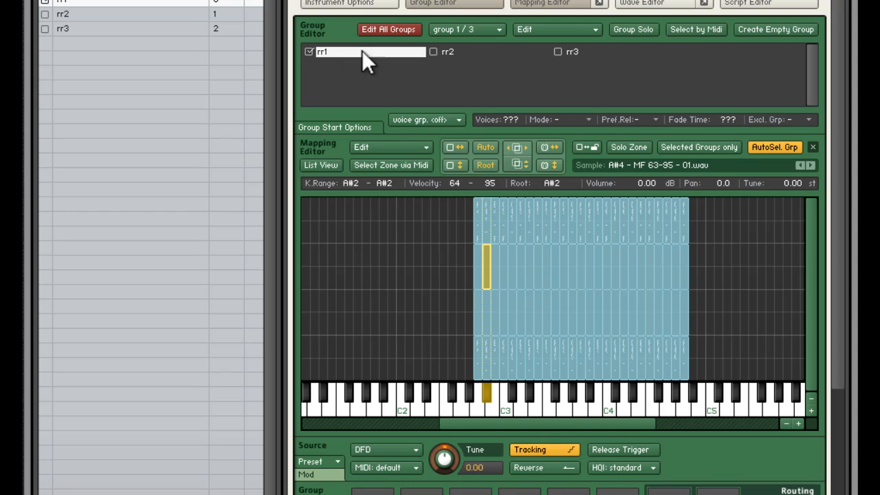
mouse_move(319, 110)
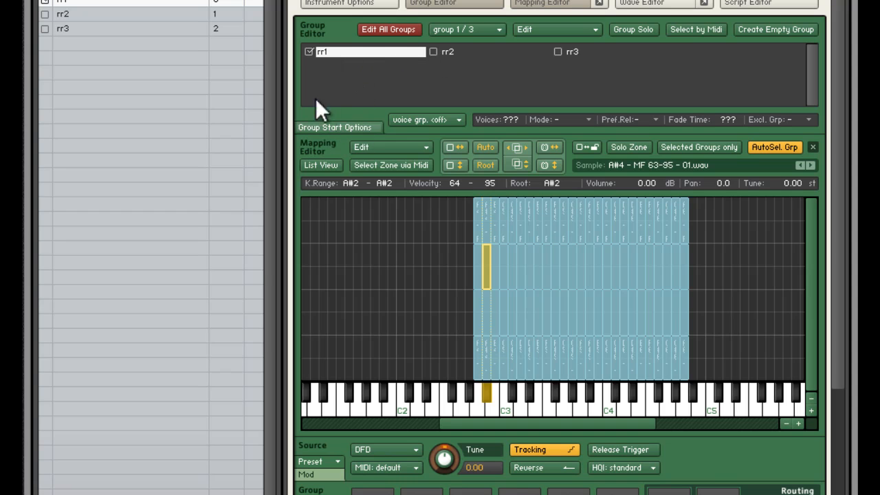
mouse_move(344, 140)
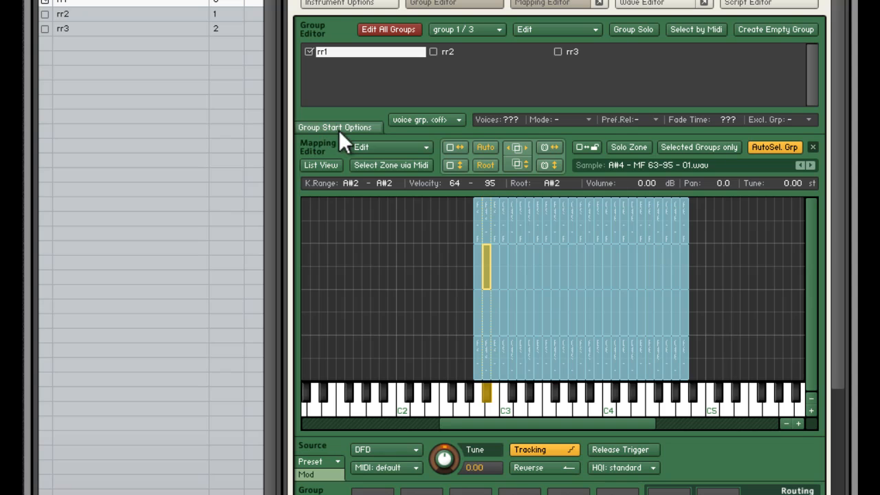
mouse_move(388, 29)
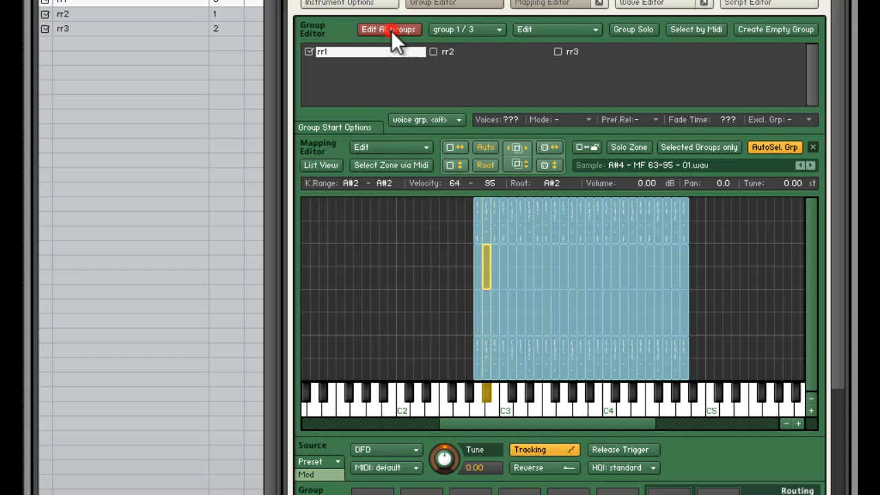
left_click(388, 29)
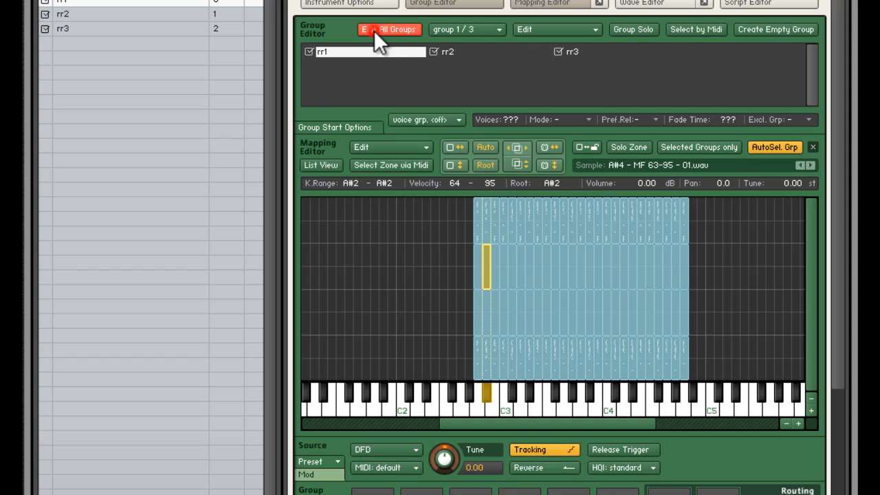
left_click(388, 29)
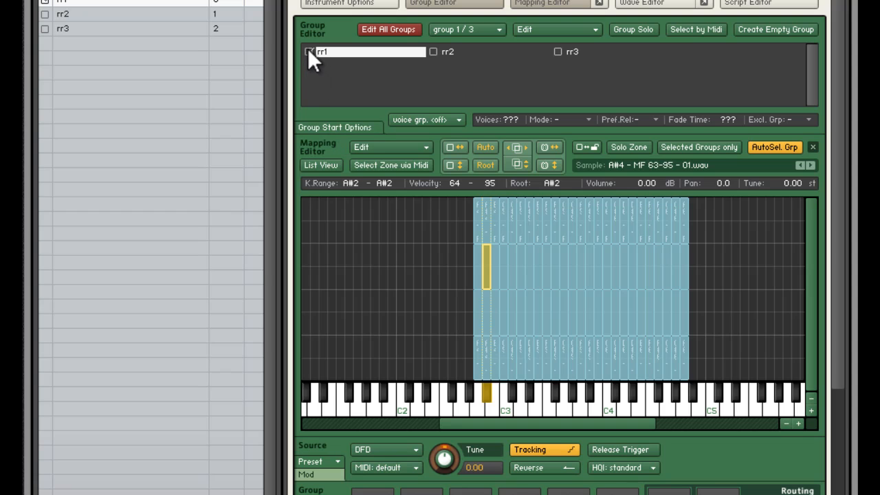
left_click(435, 53)
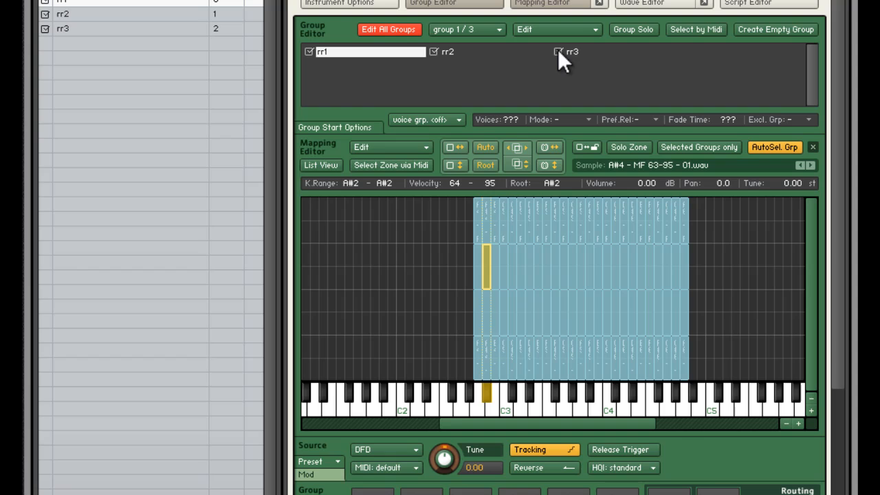
left_click(435, 53)
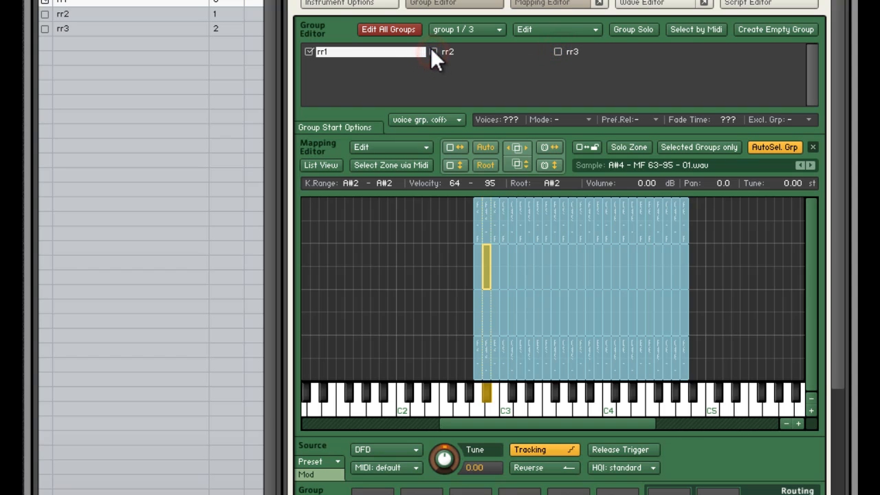
left_click(335, 126)
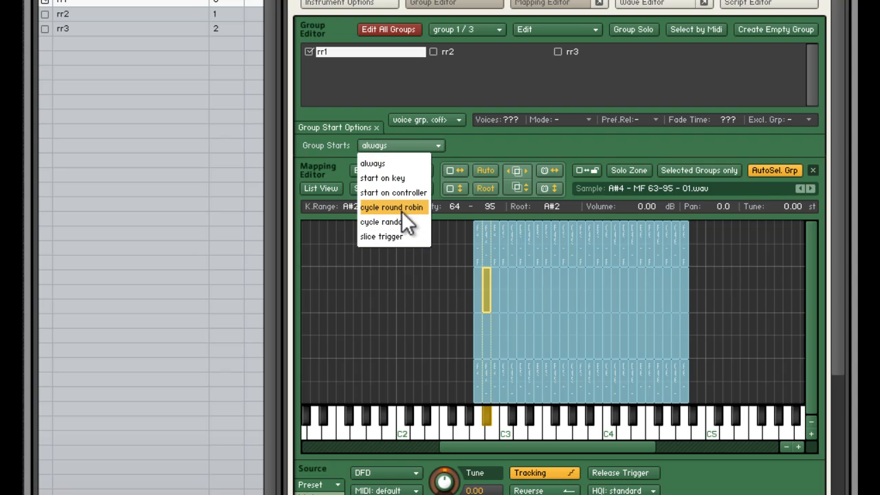
mouse_move(385, 221)
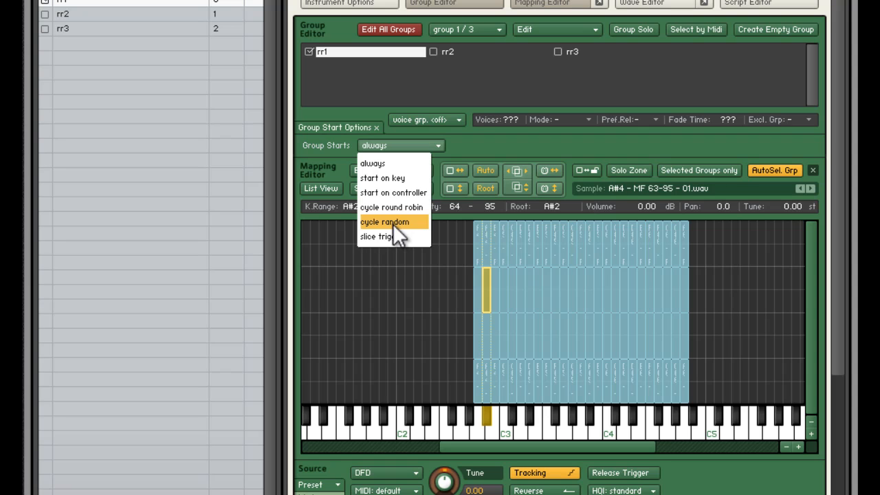
mouse_move(378, 236)
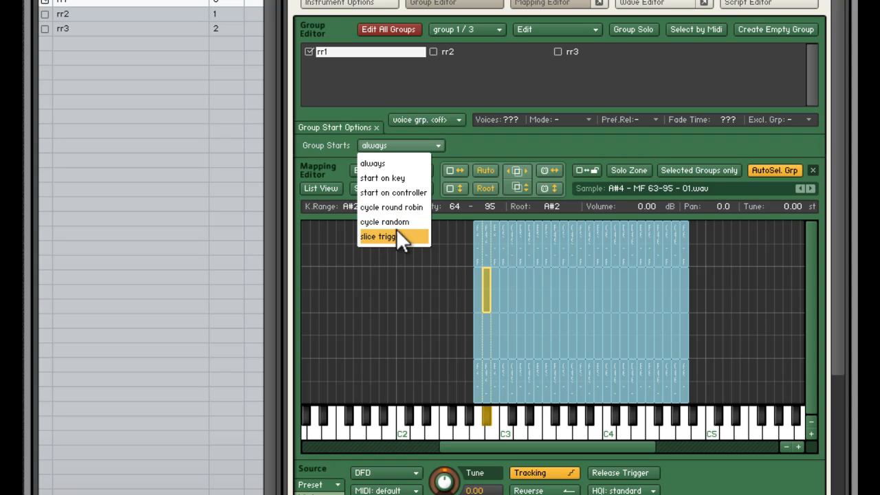
mouse_move(392, 206)
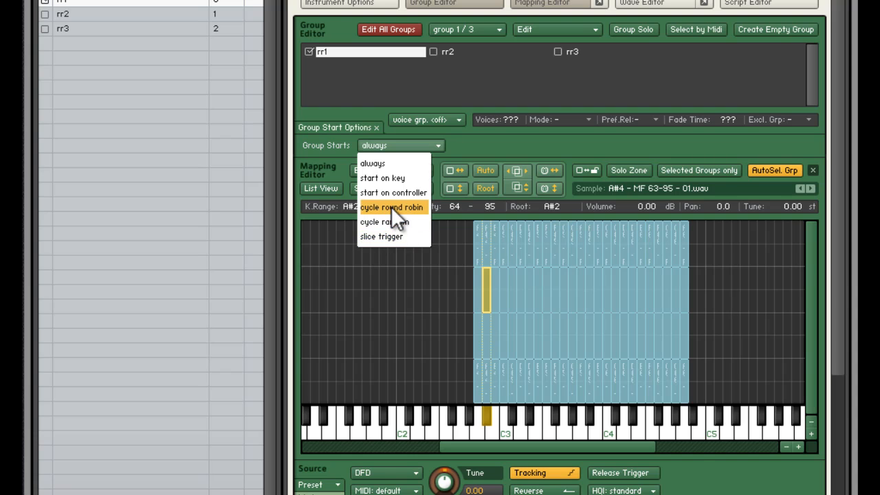
Step: Set rr1's Group Starts to cycle round robin, then select rr2 and rr3 in turn
left_click(391, 206)
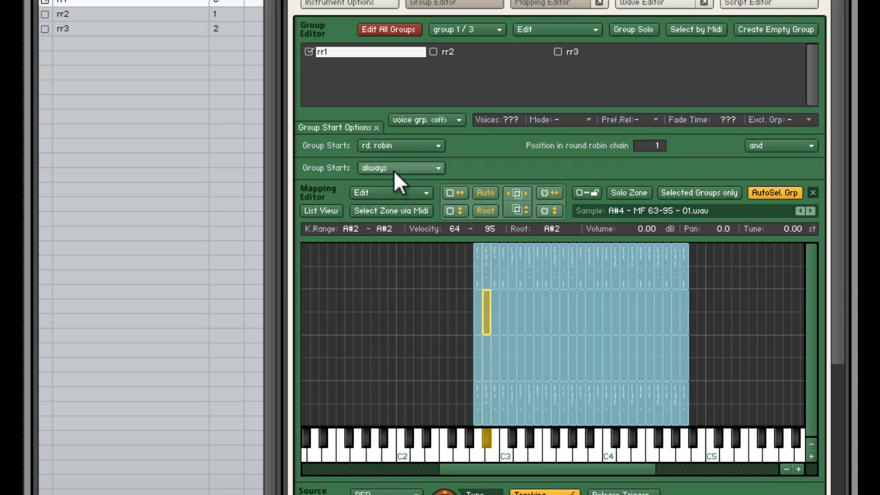
mouse_move(433, 103)
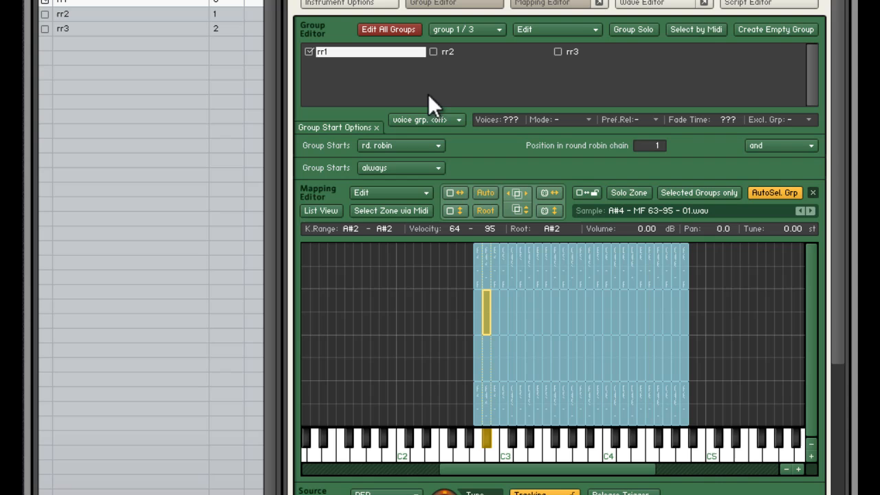
left_click(435, 52)
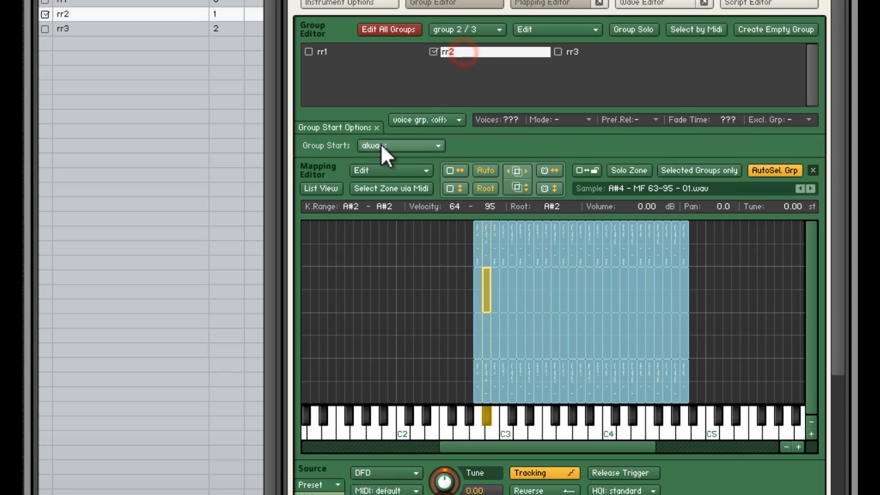
left_click(400, 146)
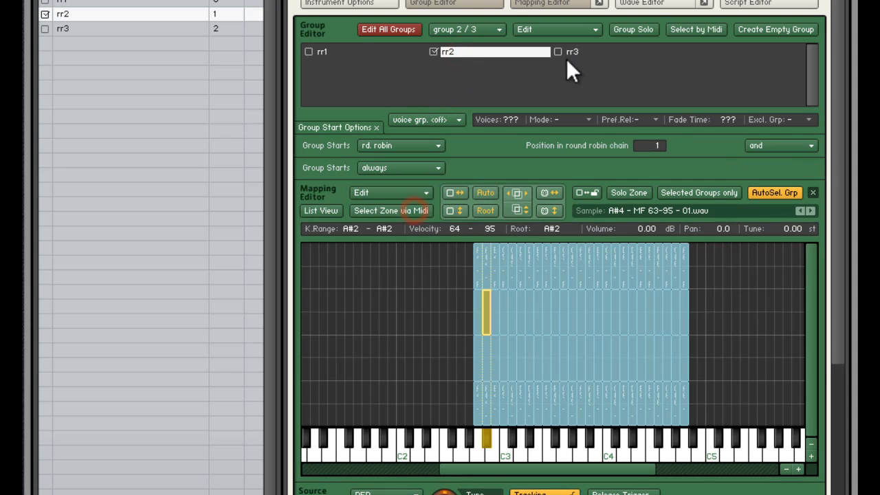
left_click(559, 51)
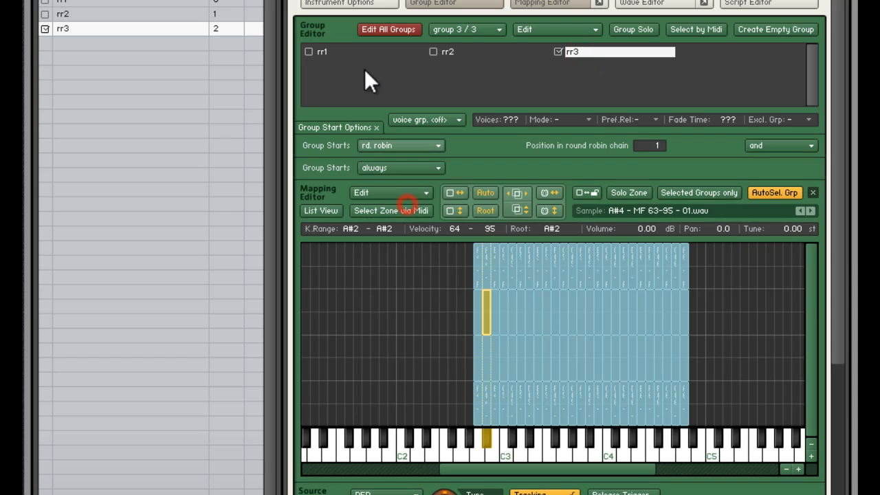
Step: Set rr3's position in the round robin chain to 3, leaving rr1 at position 1
left_click(308, 51)
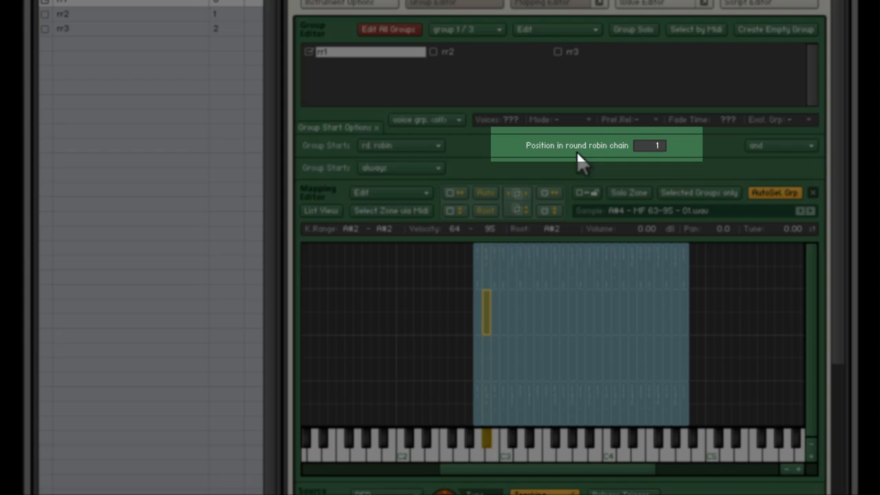
mouse_move(631, 159)
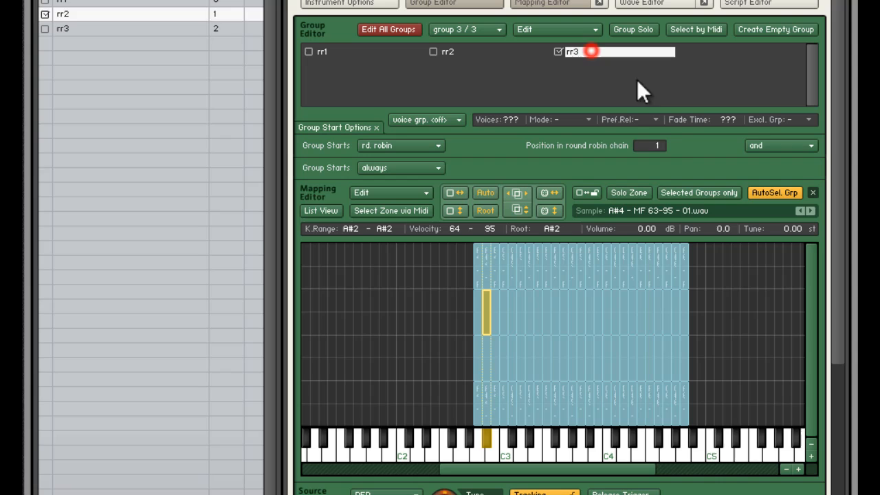
left_click(652, 146)
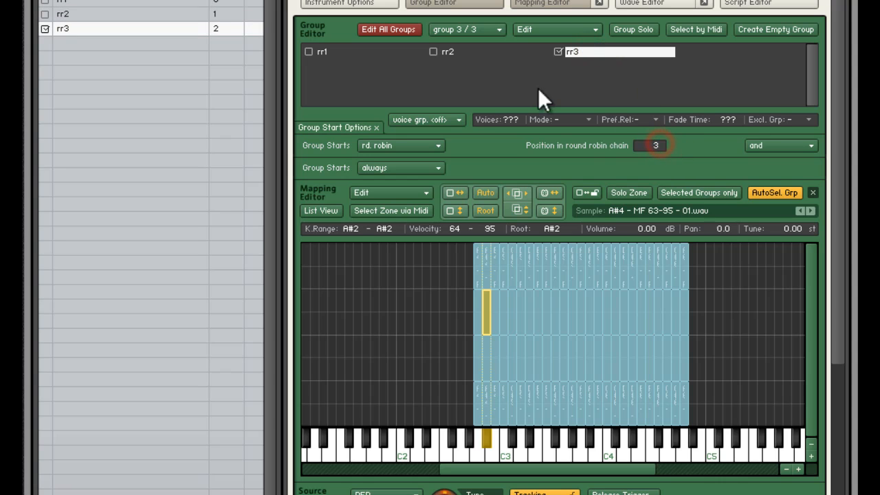
left_click(322, 50)
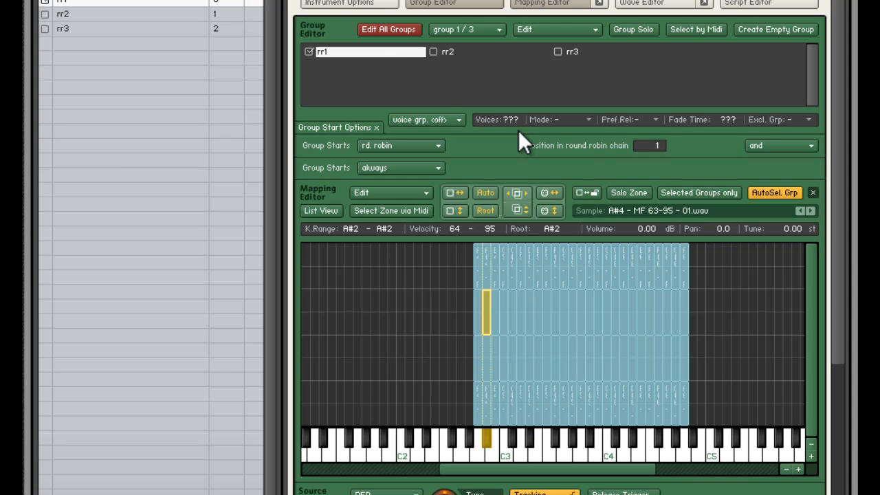
Step: Switch rr3's start condition to cycle random, then back to cycle round robin
left_click(402, 145)
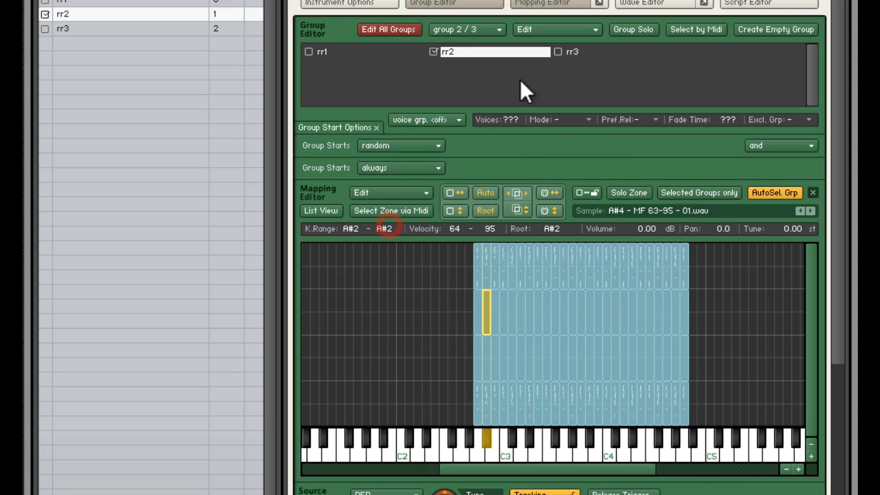
left_click(400, 146)
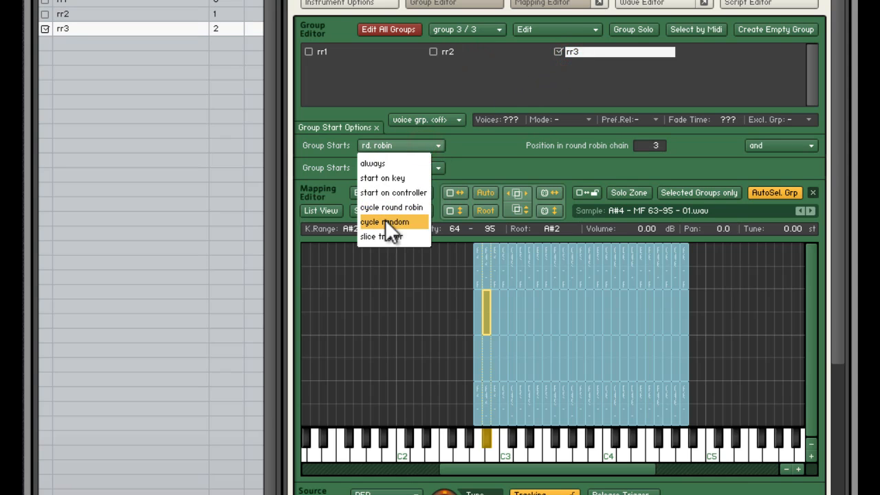
left_click(385, 221)
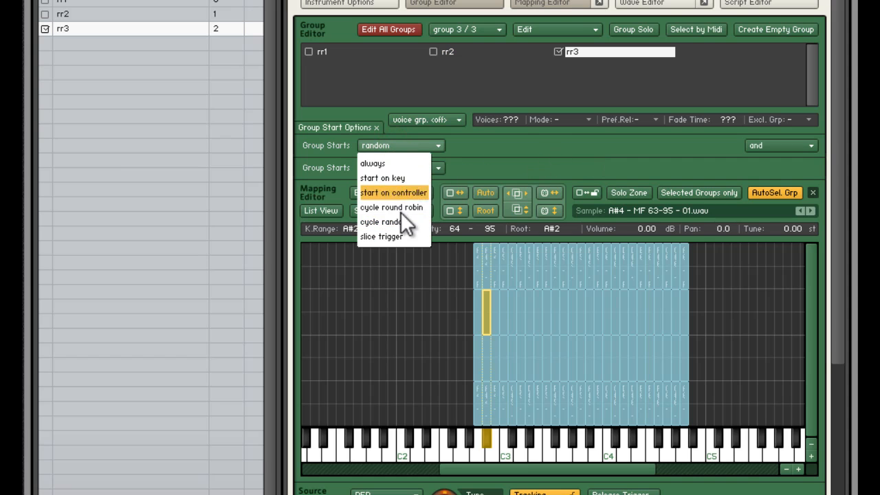
left_click(373, 162)
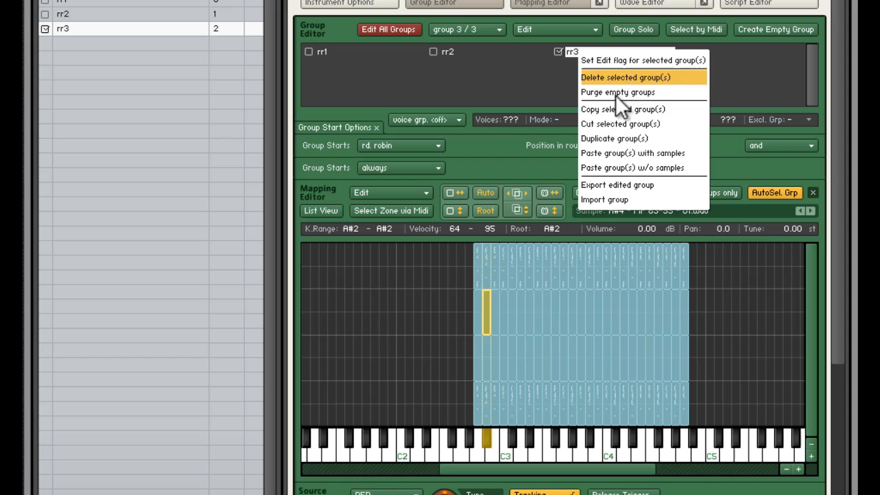
Step: Delete the rr3 group with its zones and set rr1 to cycle round robin
left_click(623, 77)
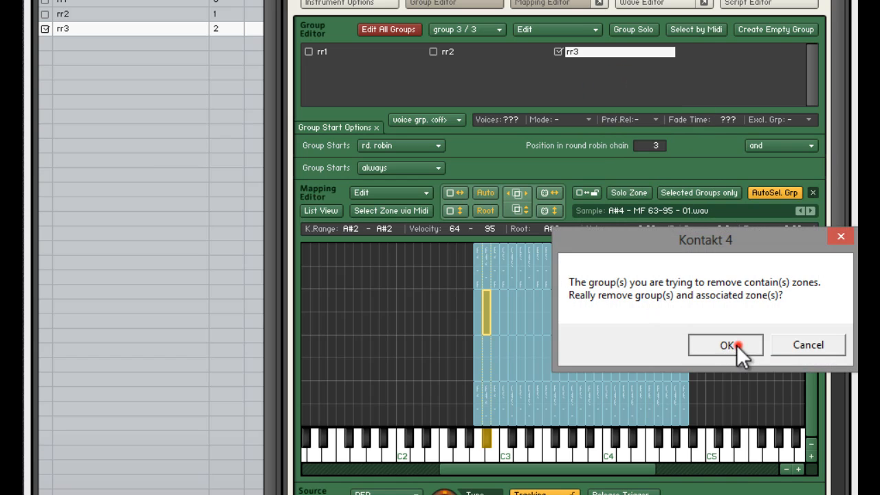
left_click(726, 344)
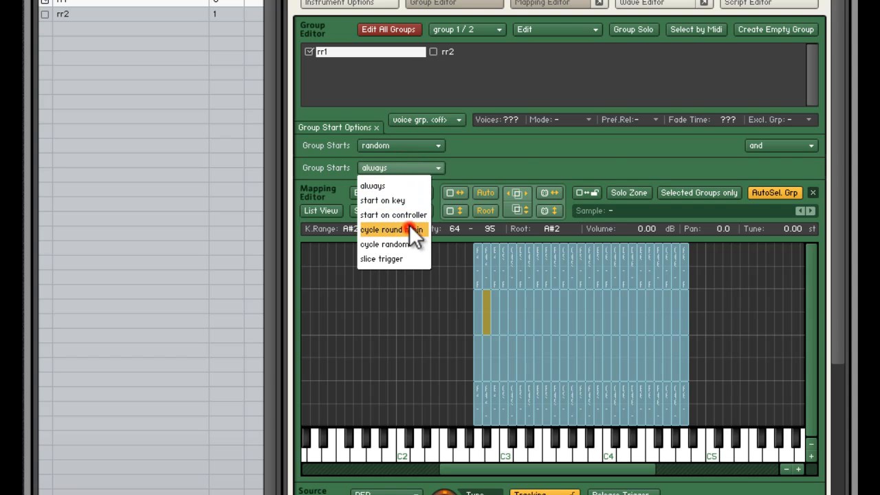
left_click(394, 230)
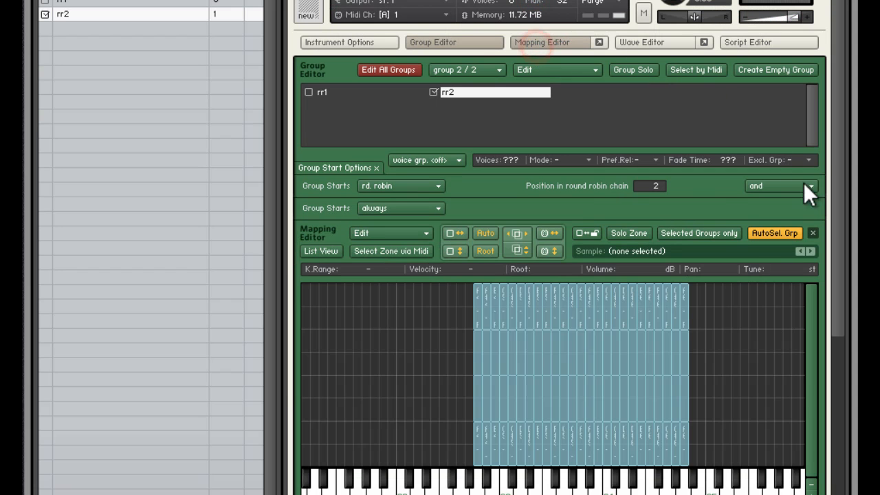
scroll("down", 3)
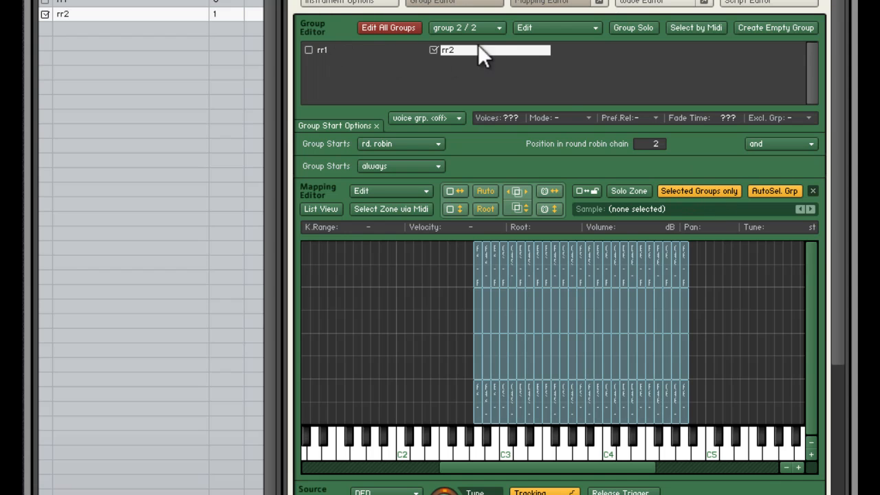
left_click(308, 50)
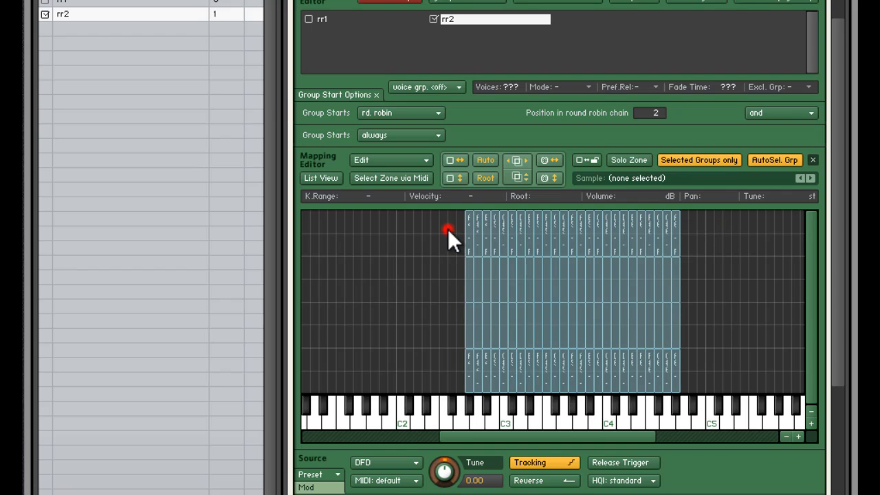
left_click(677, 392)
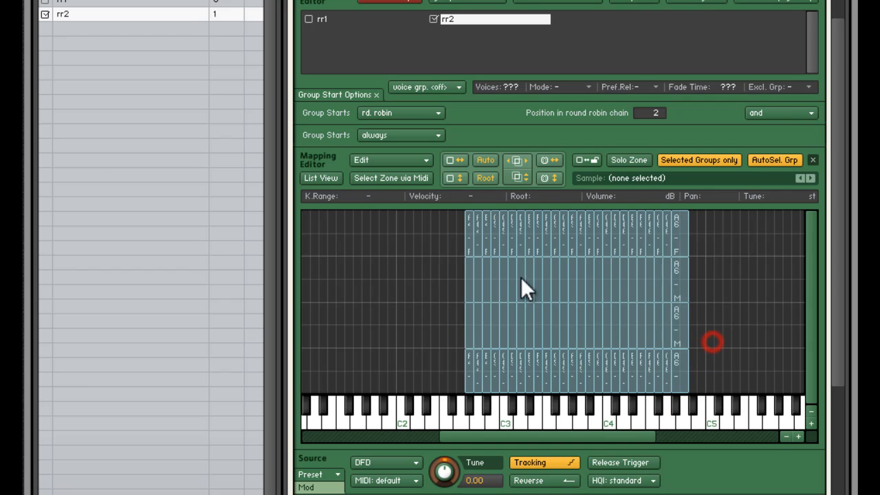
left_click(470, 310)
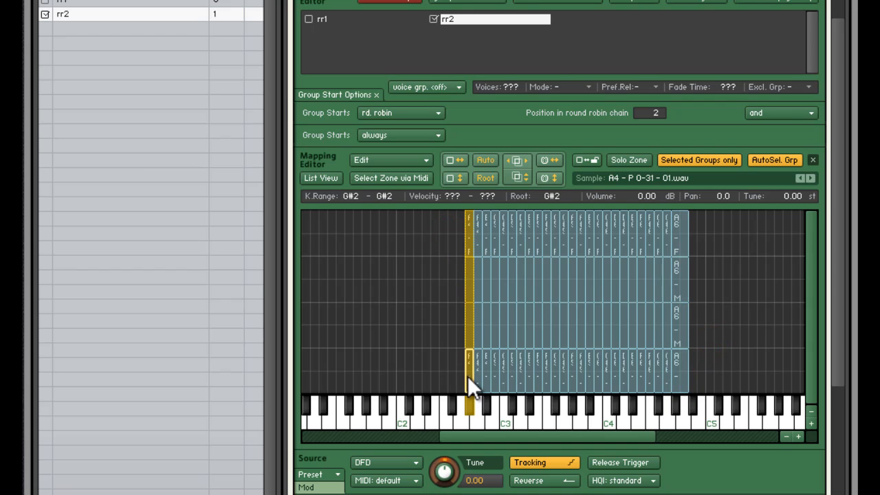
mouse_move(440, 223)
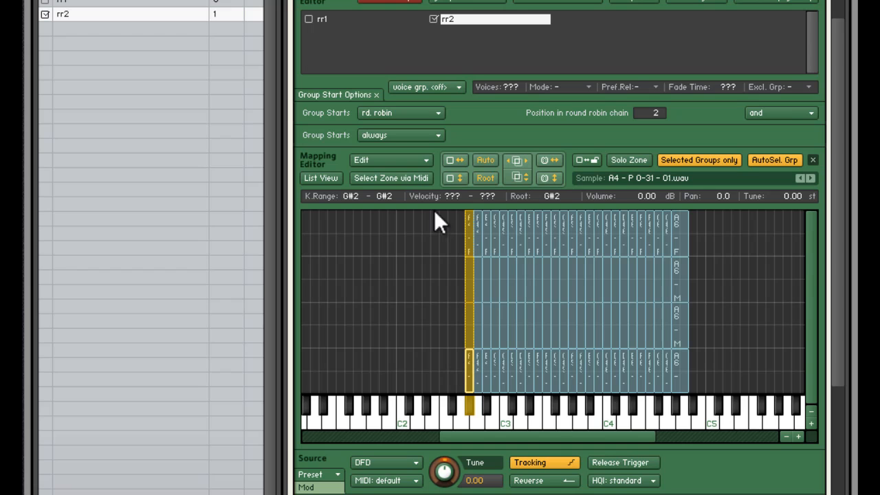
left_click(308, 19)
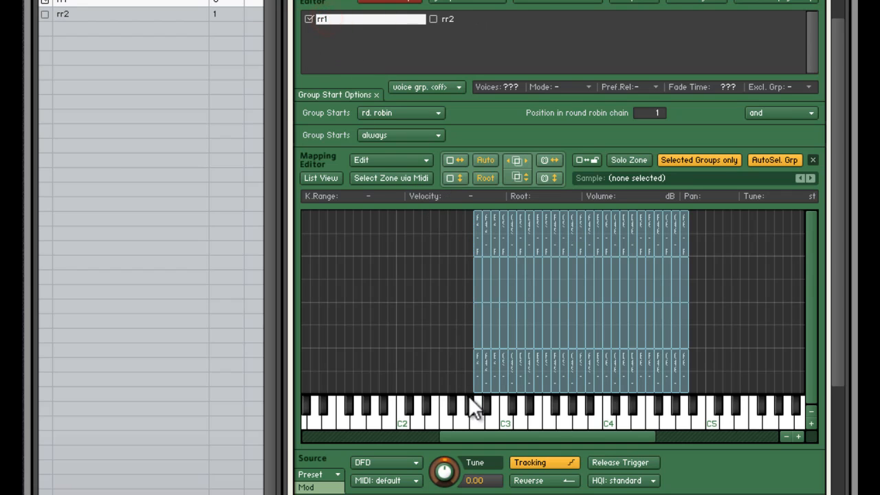
mouse_move(467, 25)
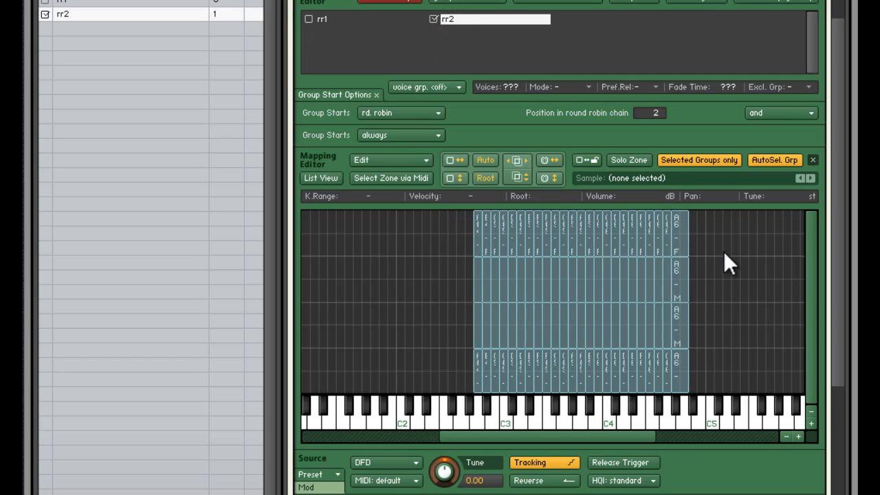
mouse_move(489, 234)
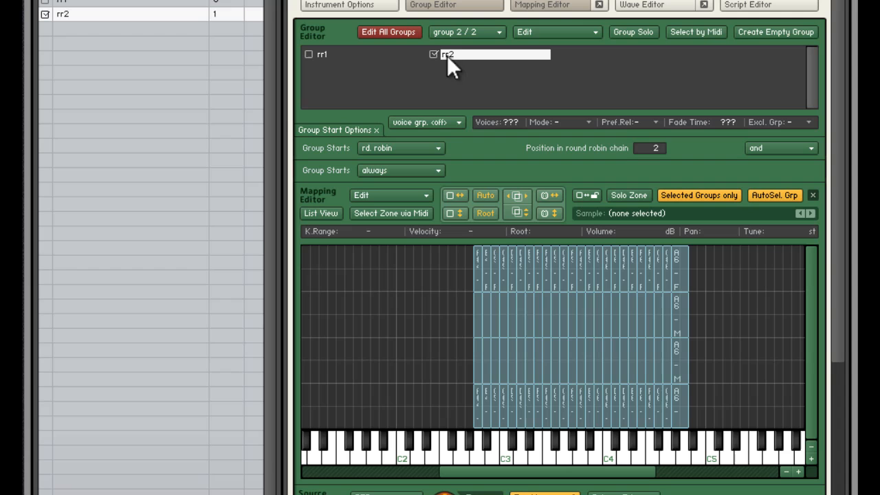
Step: Enable Group Solo and switch from rr1 to rr2 so only rr2 sounds
left_click(633, 32)
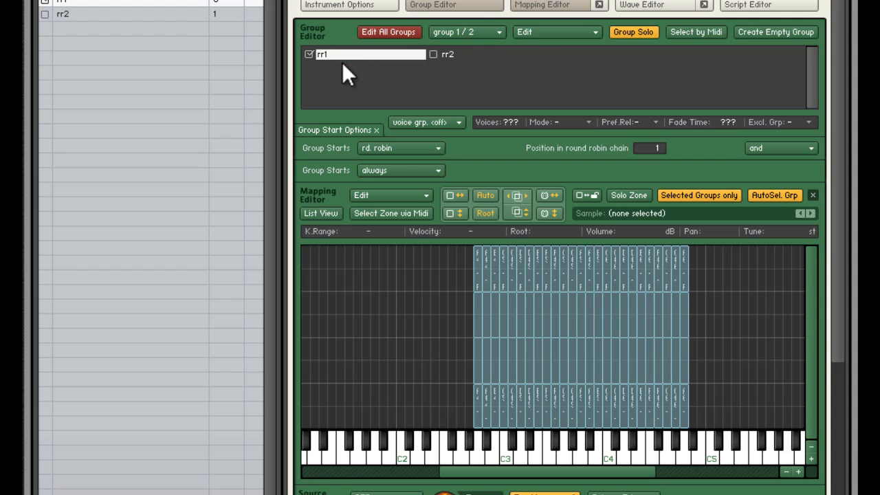
left_click(370, 55)
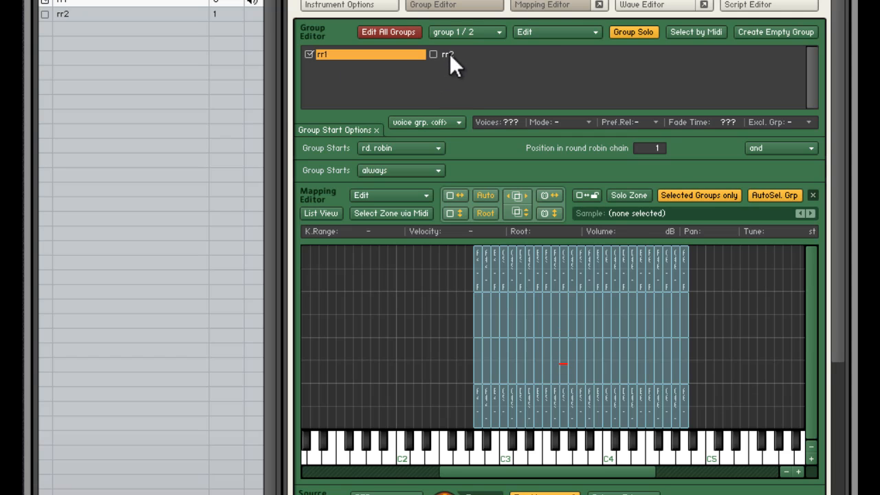
left_click(435, 55)
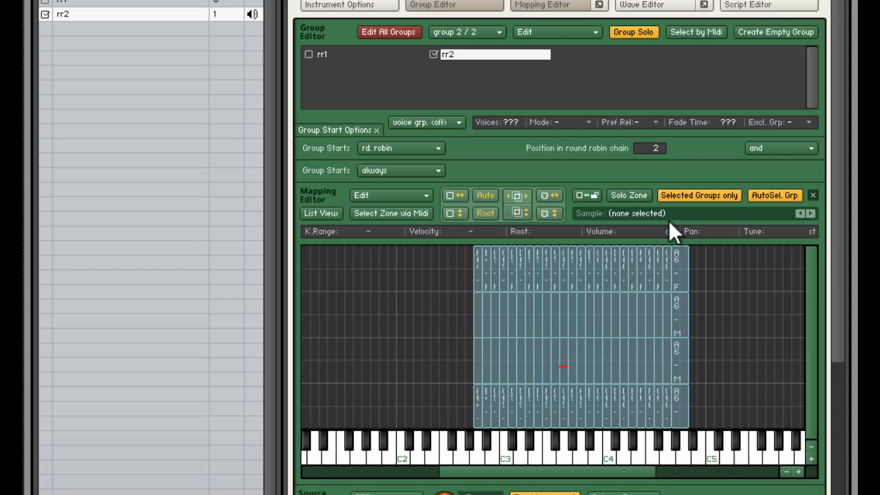
scroll("down", 3)
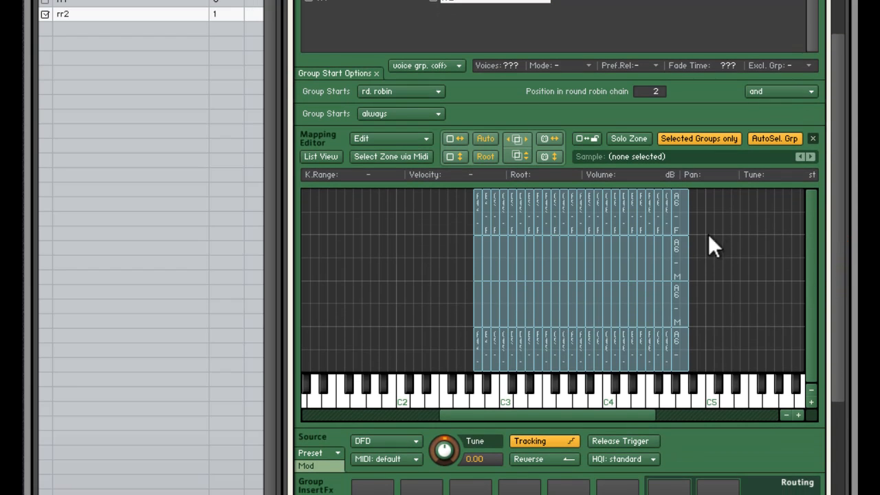
mouse_move(659, 264)
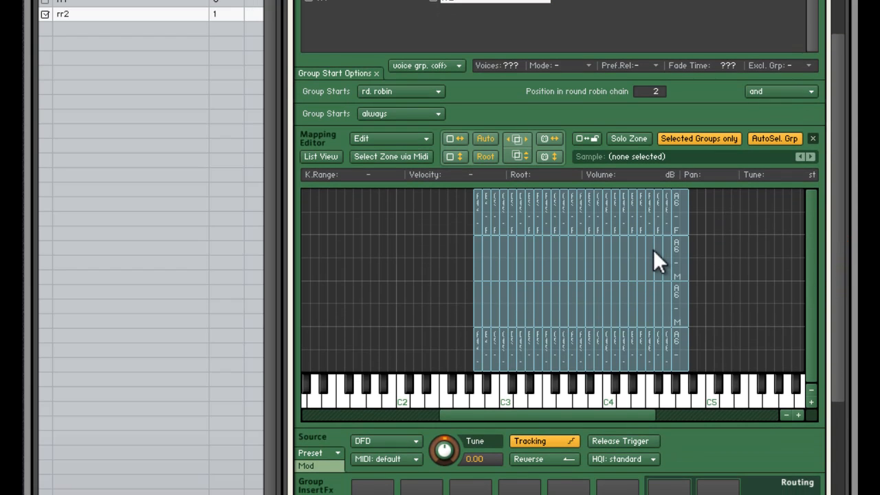
mouse_move(732, 220)
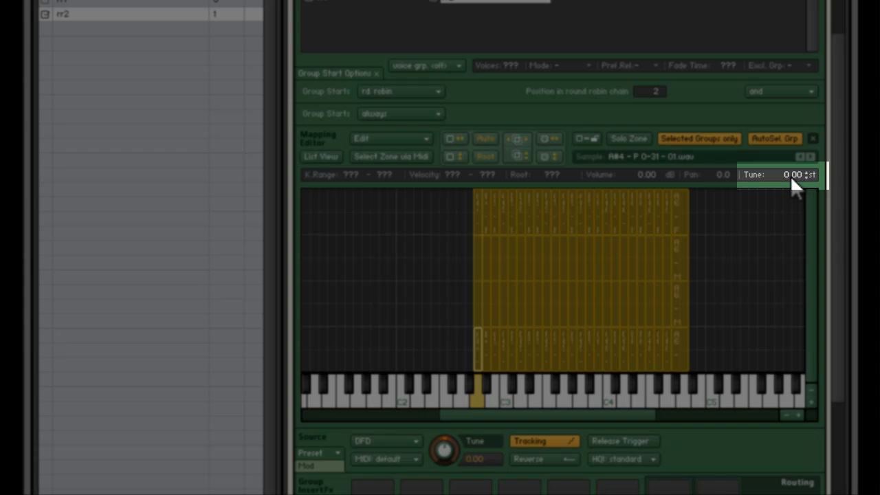
Step: Set the Tune of all rr2 zones to -1.00 st
double_click(781, 173)
type("-1")
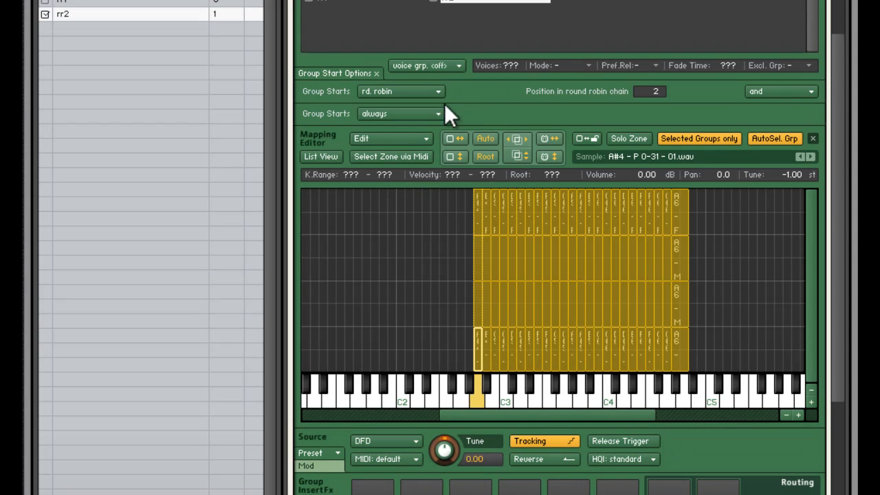
mouse_move(346, 11)
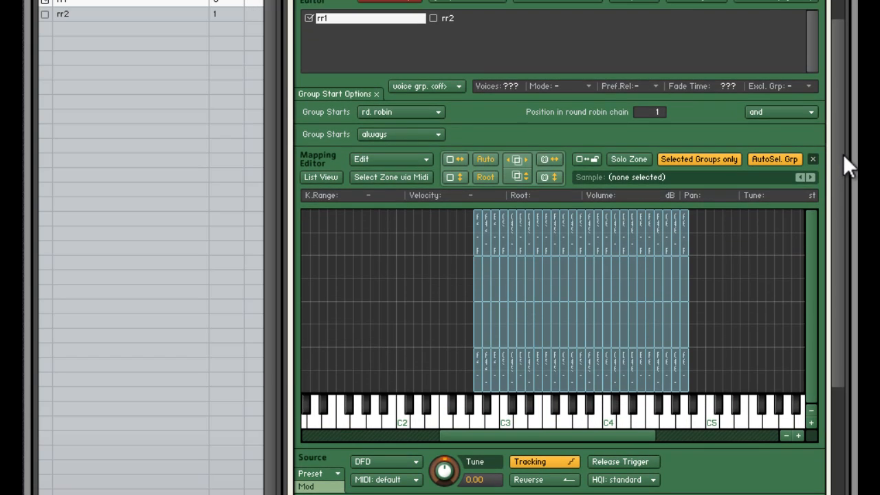
Step: Return to rr1 and bring up the Group Editor's Edit menu of group actions
scroll("down", 3)
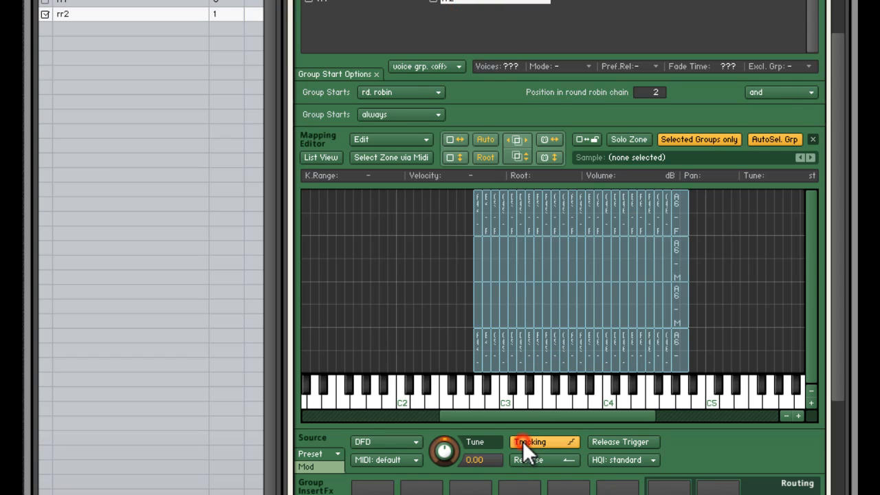
left_click(543, 442)
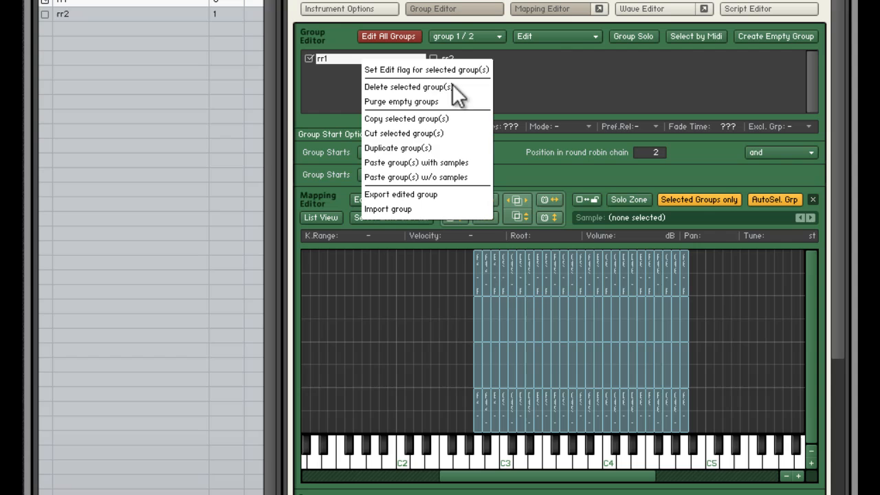
Step: Duplicate rr1 and name the new group rr3 at round robin position 3
left_click(399, 149)
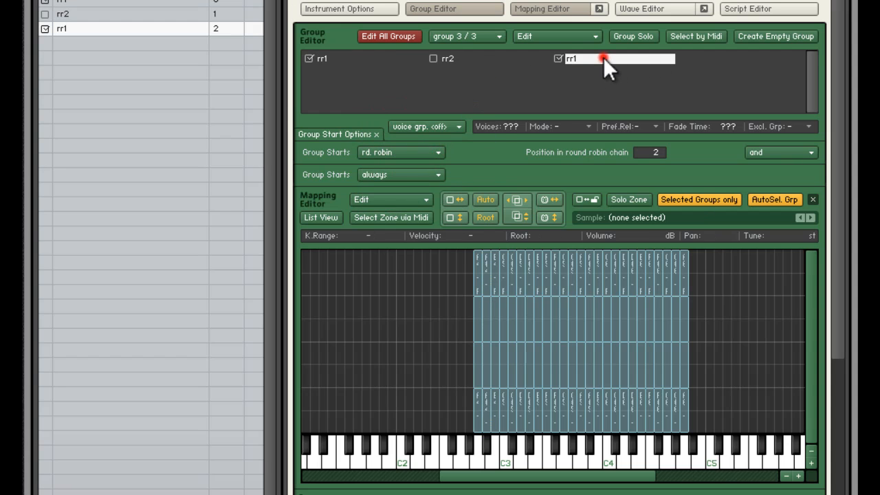
type("rr3")
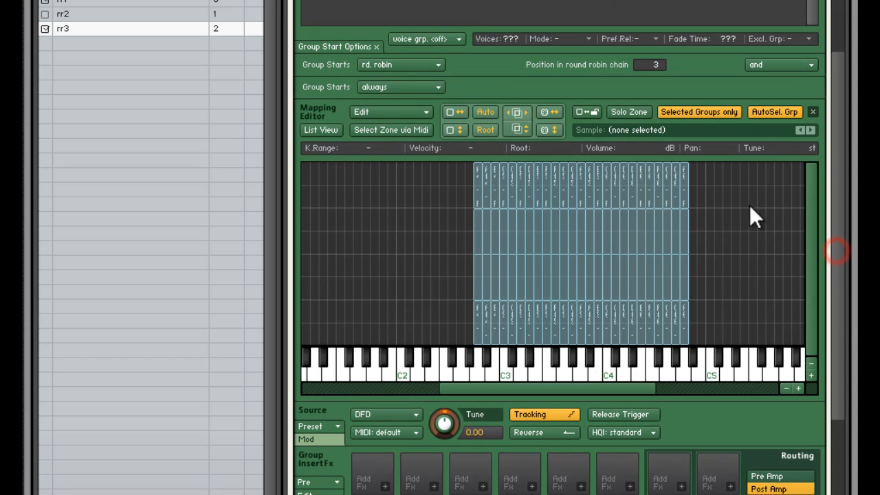
Step: Move all rr3 zones one key higher in the Mapping Editor so each sample plays a semitone up
left_click(504, 323)
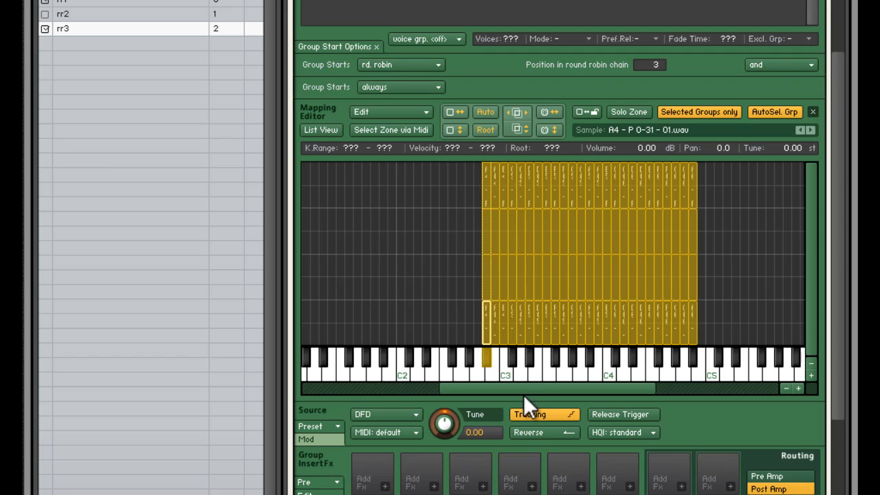
mouse_move(777, 306)
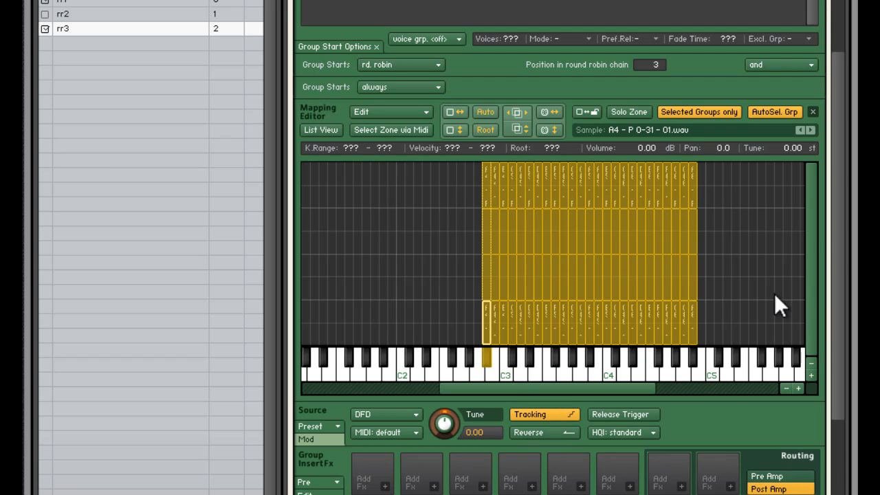
left_click(691, 255)
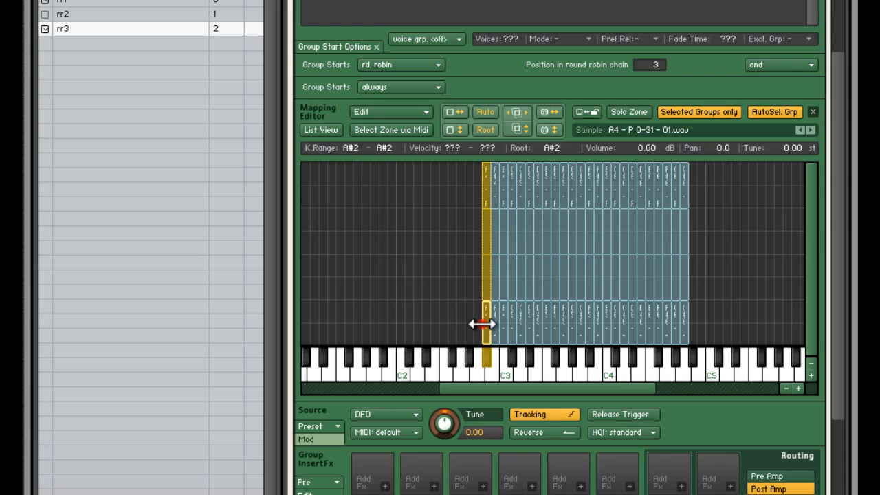
left_click_drag(481, 325, 482, 325)
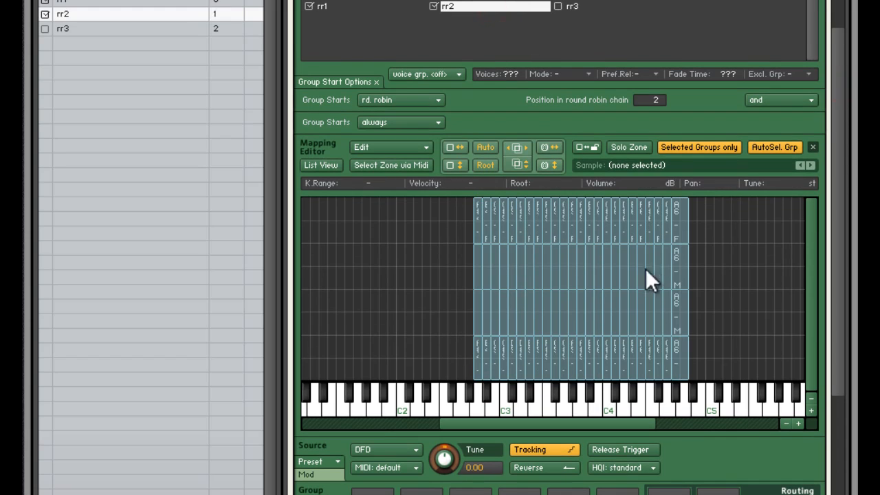
left_click(558, 6)
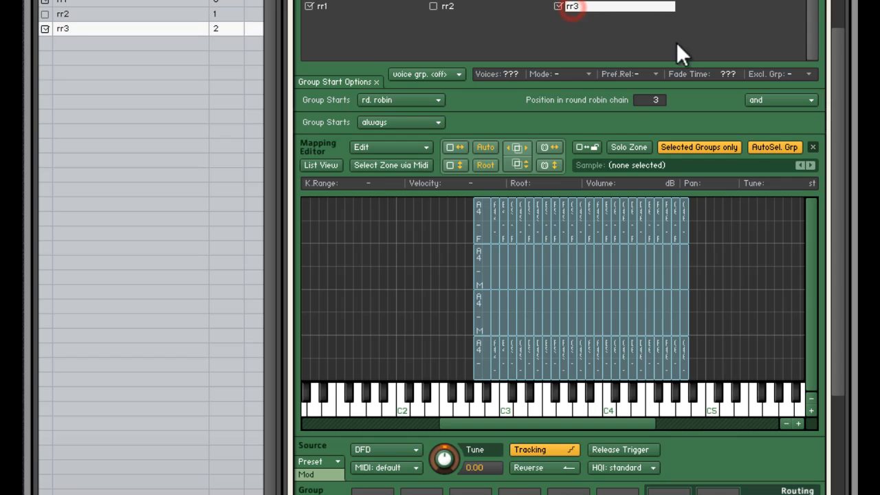